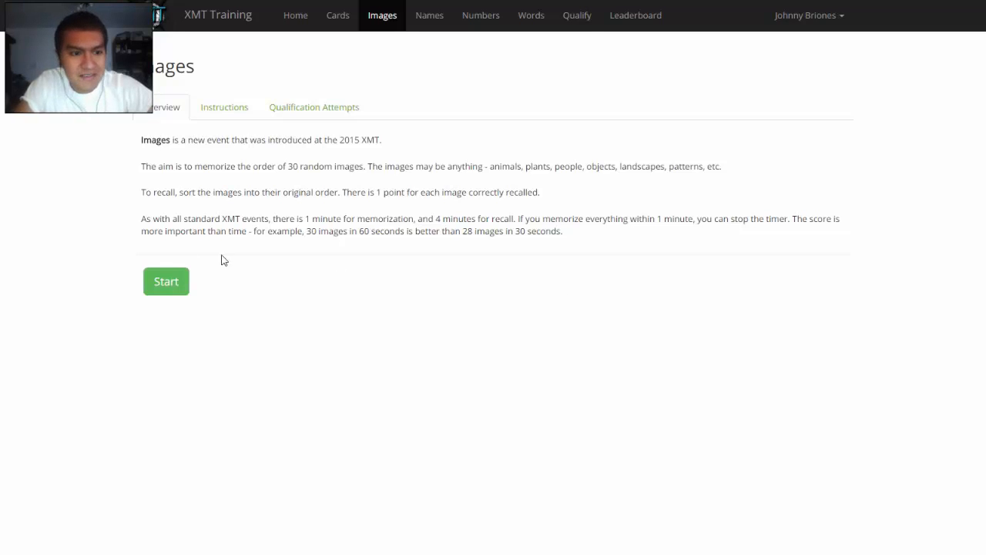
# Start the Images memory event from the overview page.
pyautogui.click(166, 282)
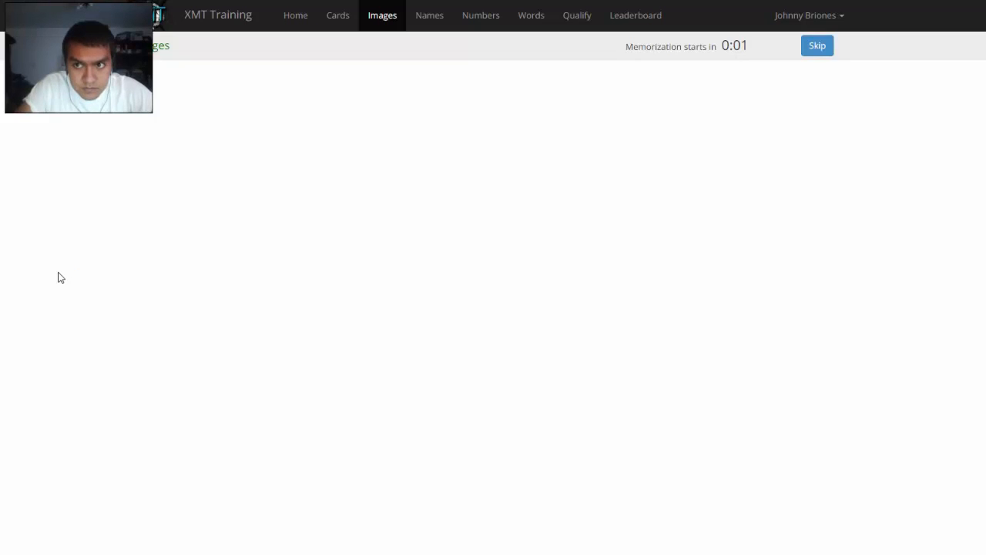
# Skip the countdown, step through the 30 images, and finish memorizing at 16.70 seconds.
pyautogui.click(817, 46)
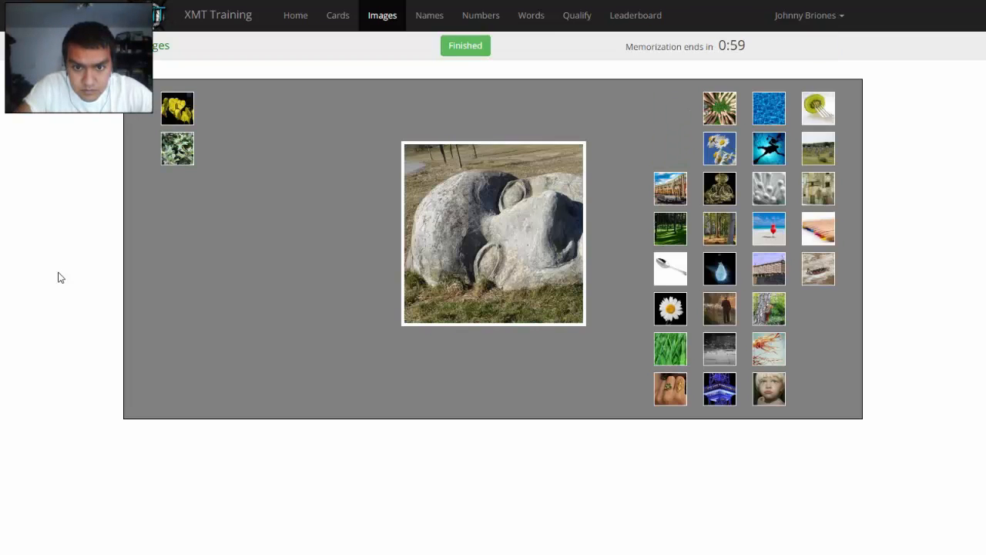
pyautogui.click(670, 268)
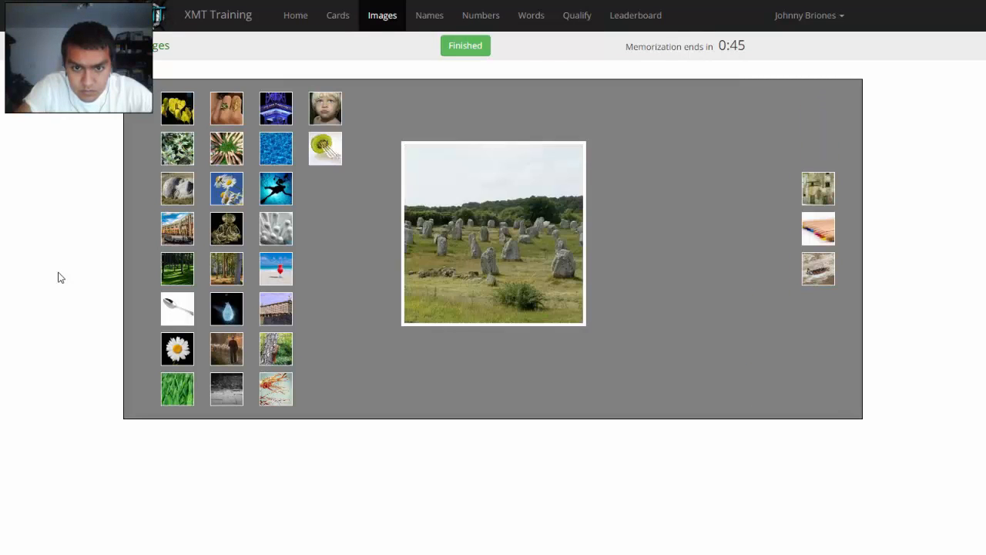
pyautogui.click(465, 45)
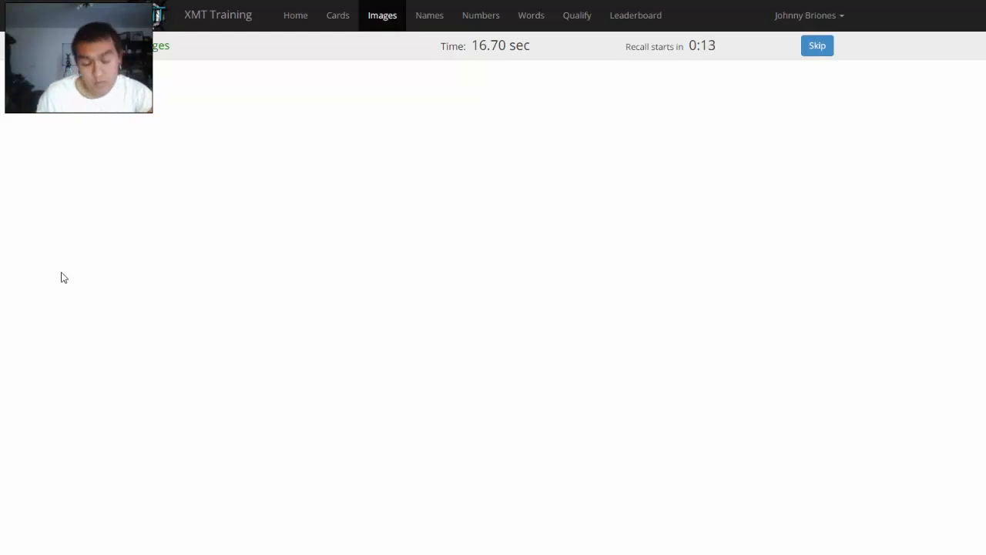
pyautogui.moveTo(462, 280)
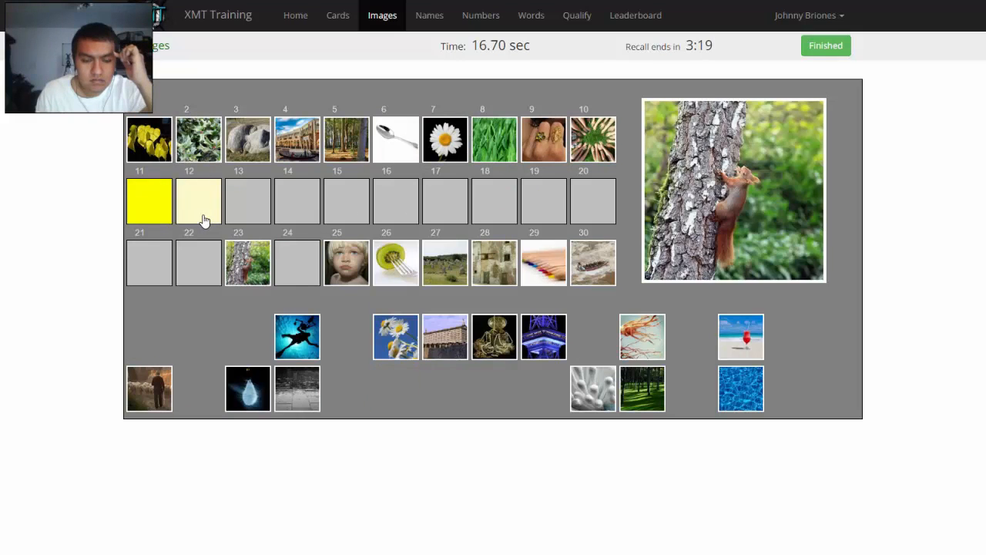
# Place the remaining images into slots, review slots 9, 17 and 24, and submit.
pyautogui.click(494, 337)
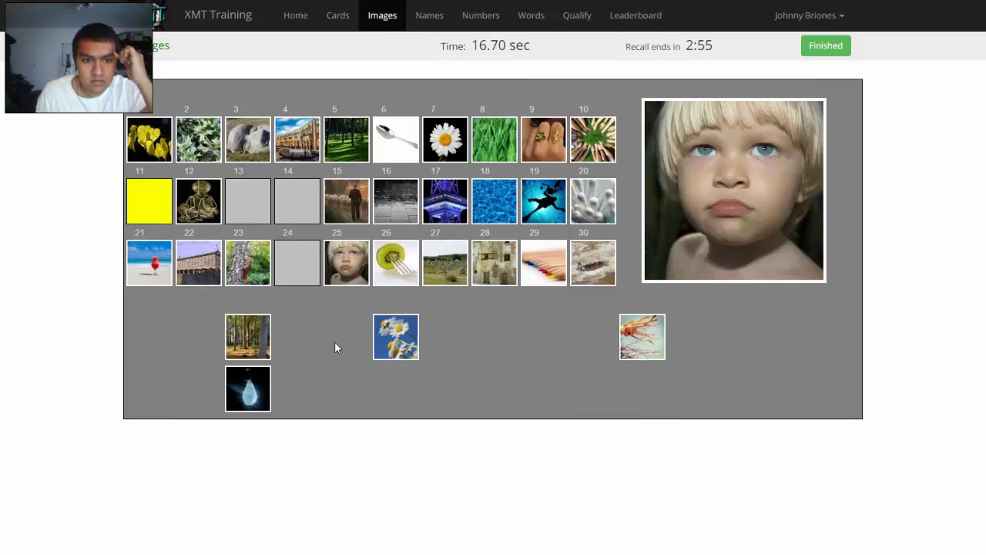
pyautogui.click(395, 337)
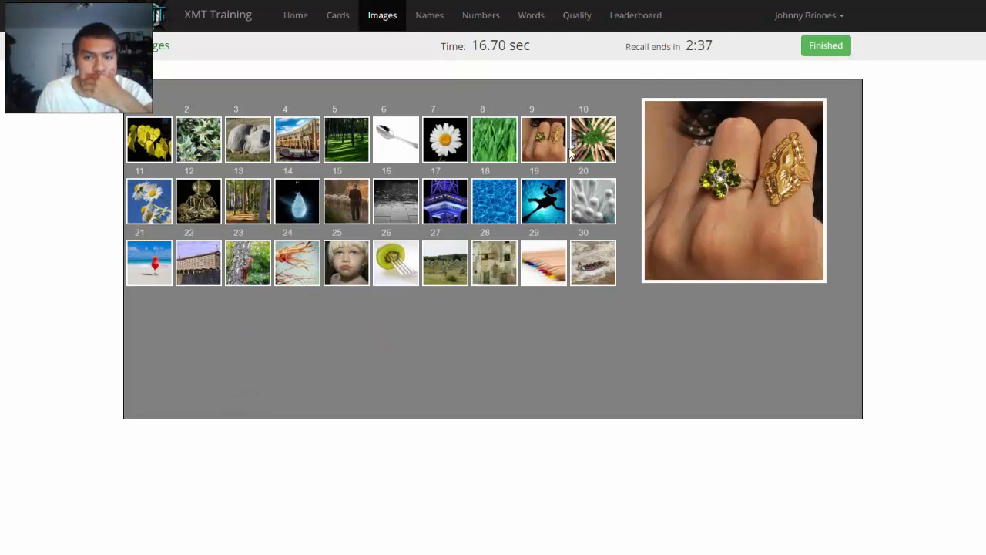
pyautogui.click(445, 200)
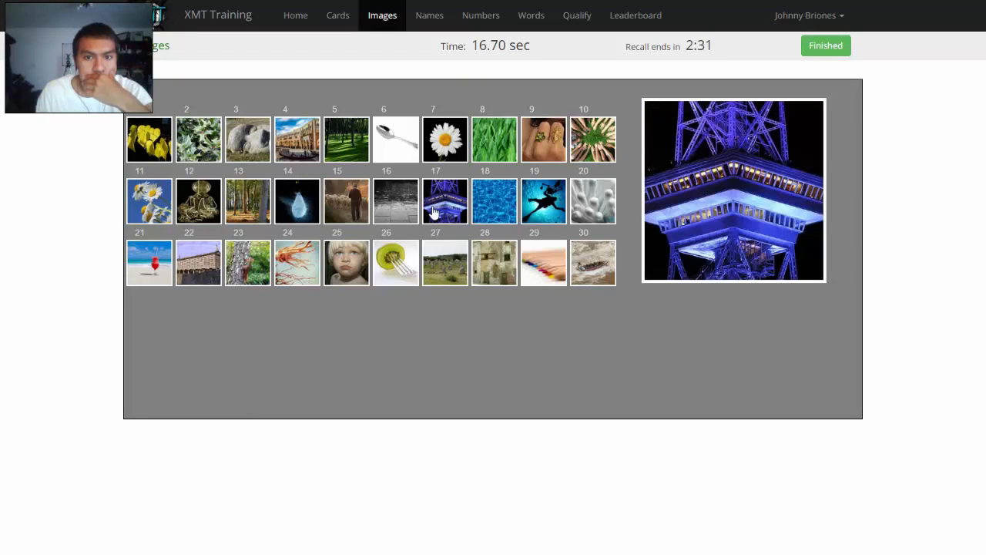
pyautogui.click(297, 263)
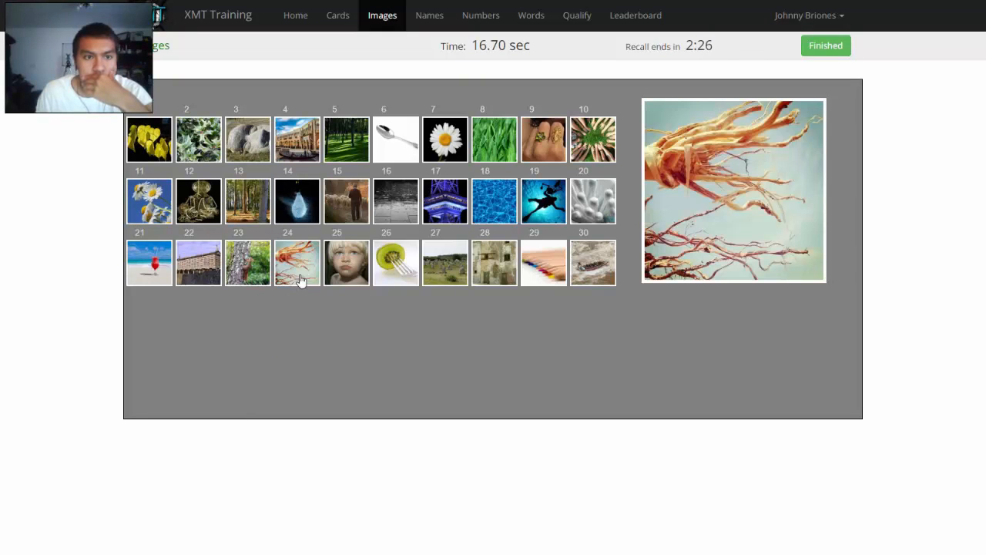
pyautogui.click(825, 45)
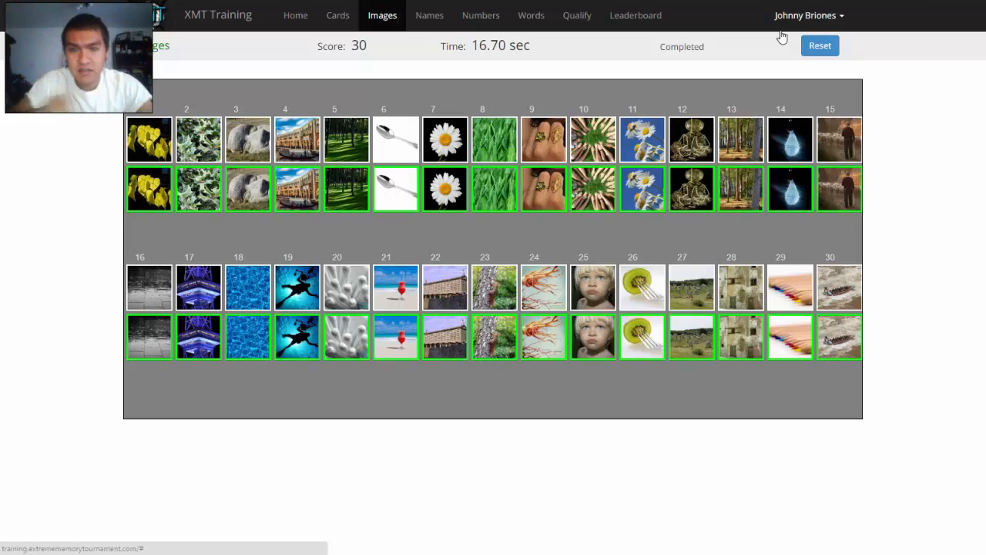
pyautogui.moveTo(730, 152)
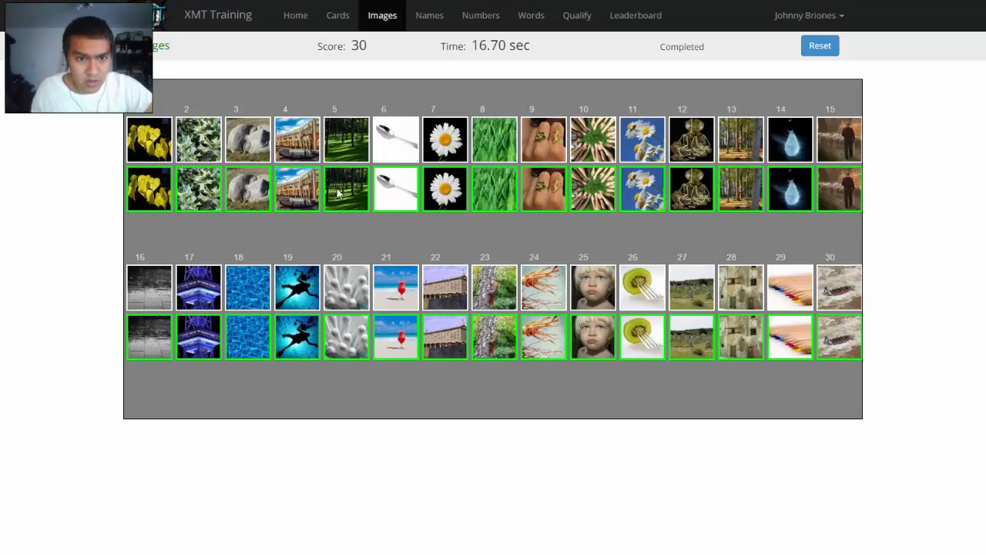
pyautogui.moveTo(340, 211)
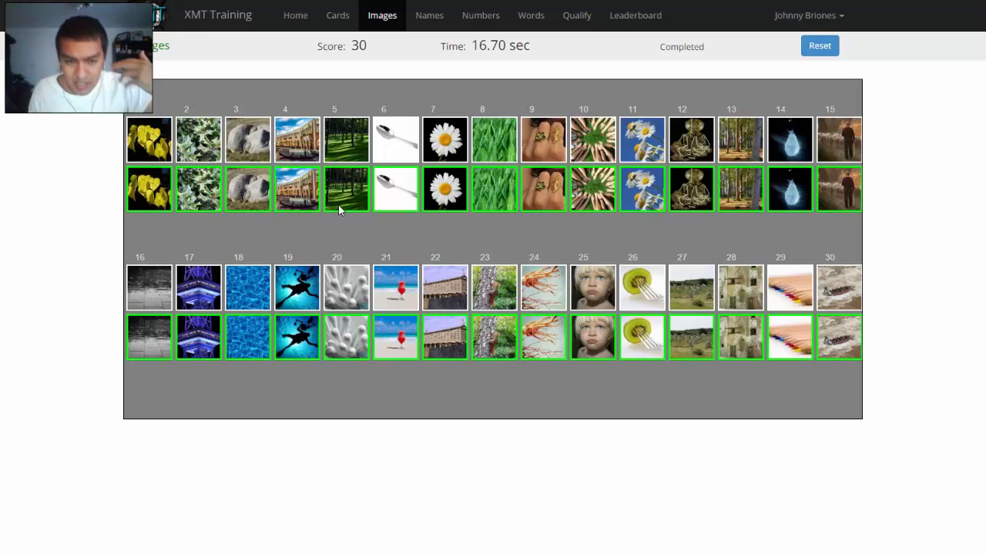
pyautogui.moveTo(738, 399)
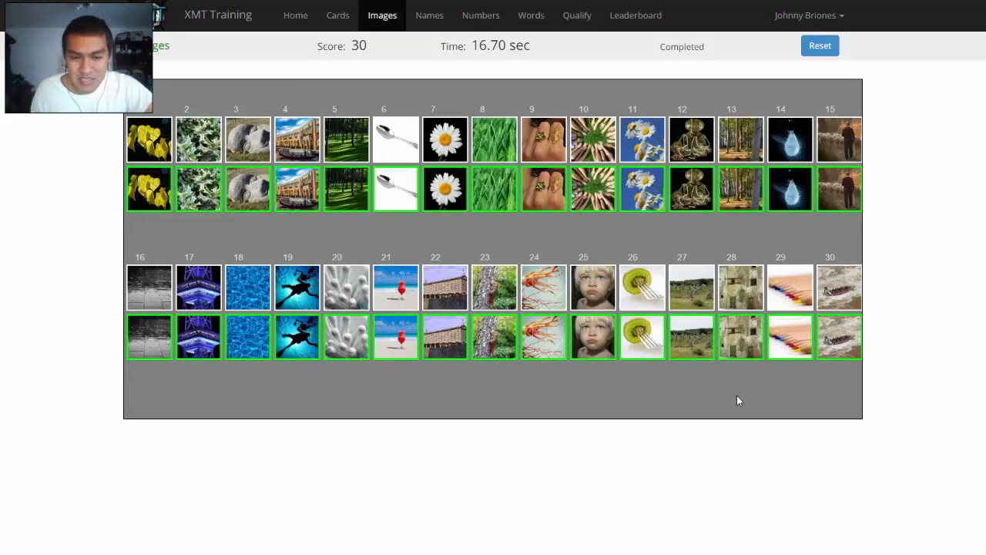
pyautogui.moveTo(439, 224)
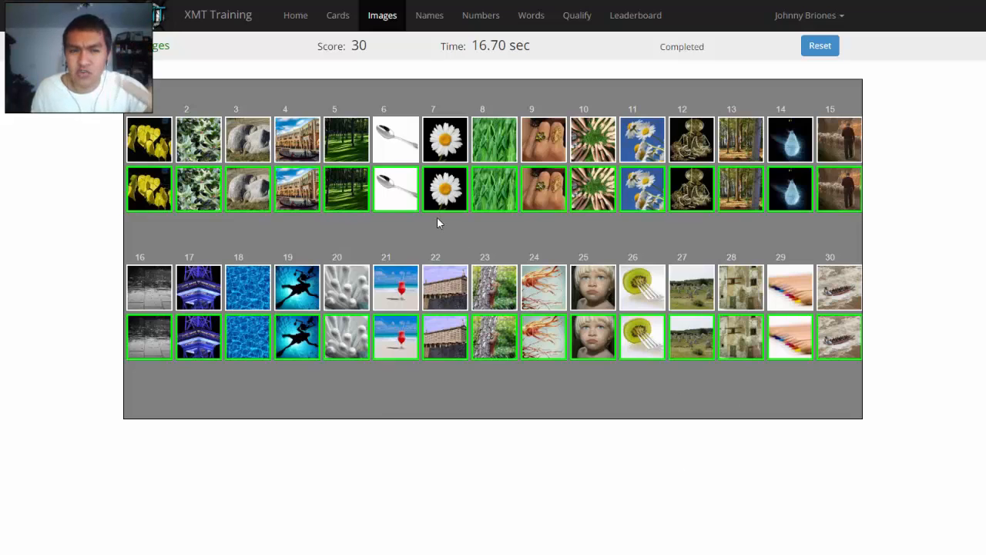
pyautogui.moveTo(472, 187)
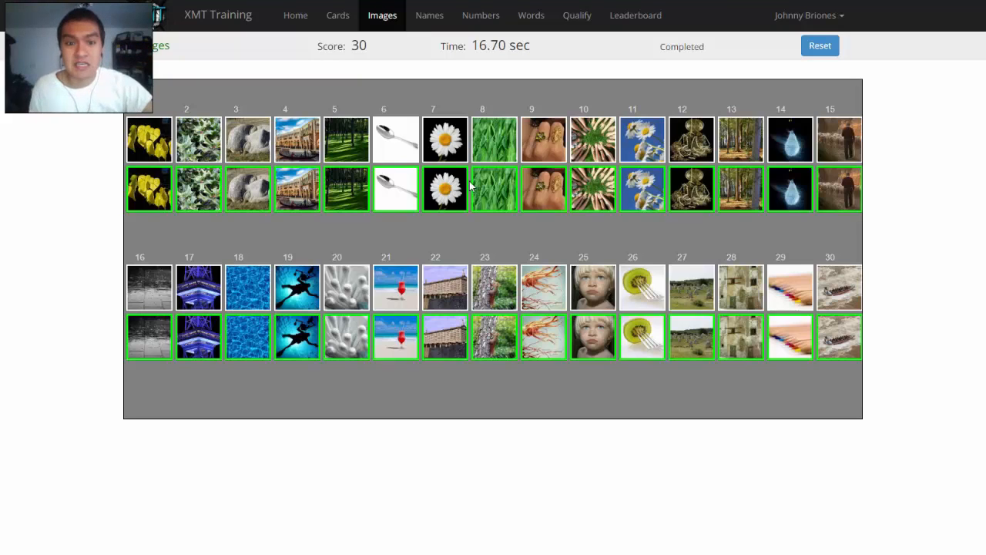
pyautogui.moveTo(480, 214)
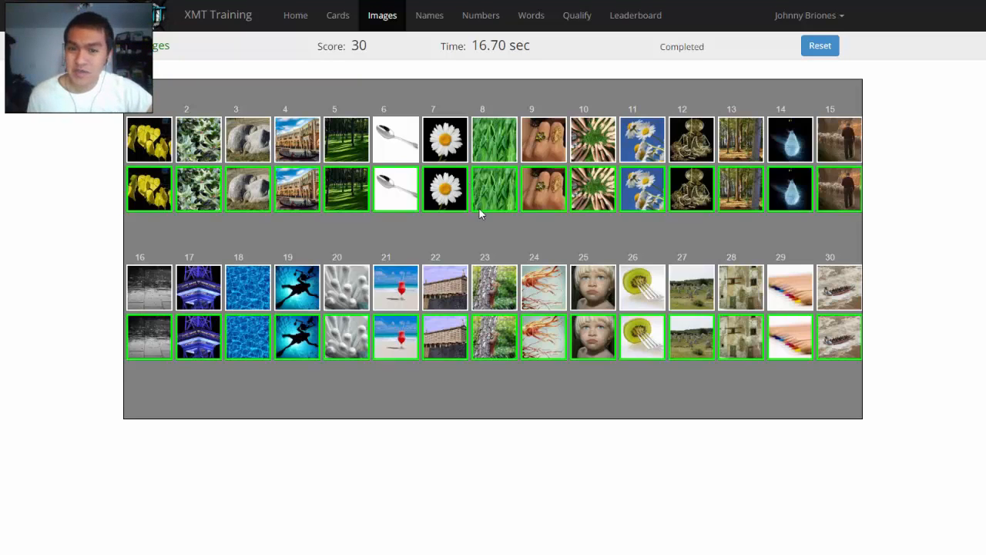